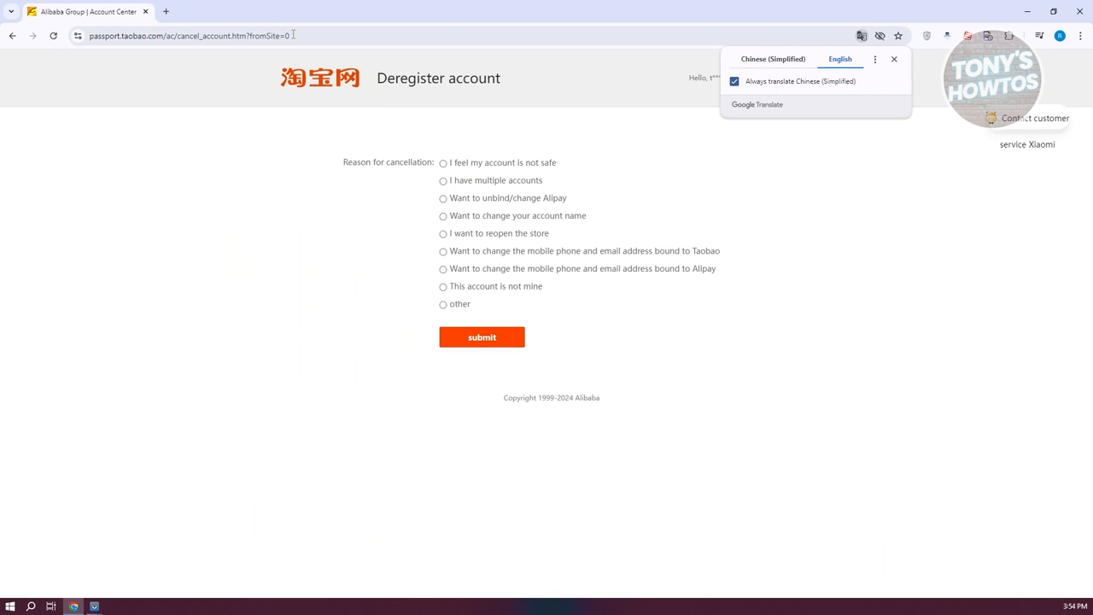
pyautogui.moveTo(907, 47)
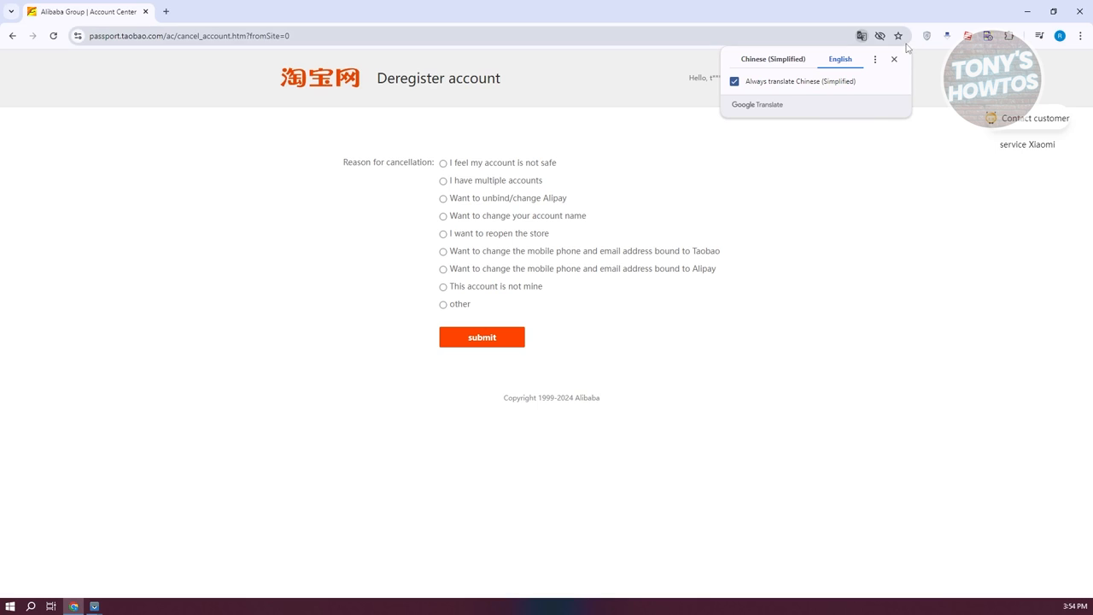
# Dismiss the Google Translate popup, leaving only the Deregister account page visible.
pyautogui.click(895, 58)
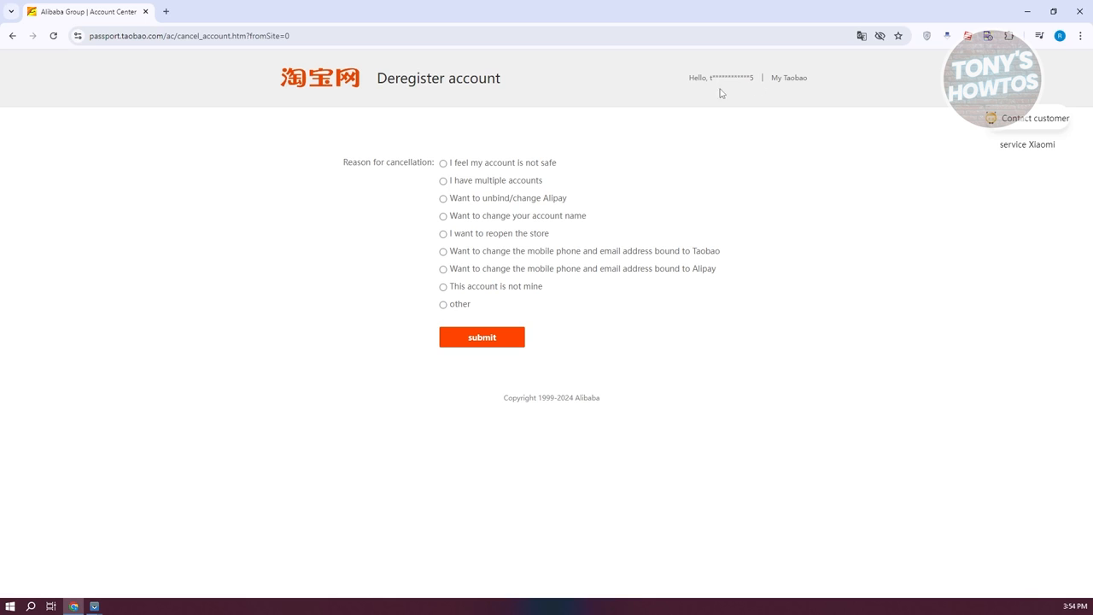
pyautogui.moveTo(379, 215)
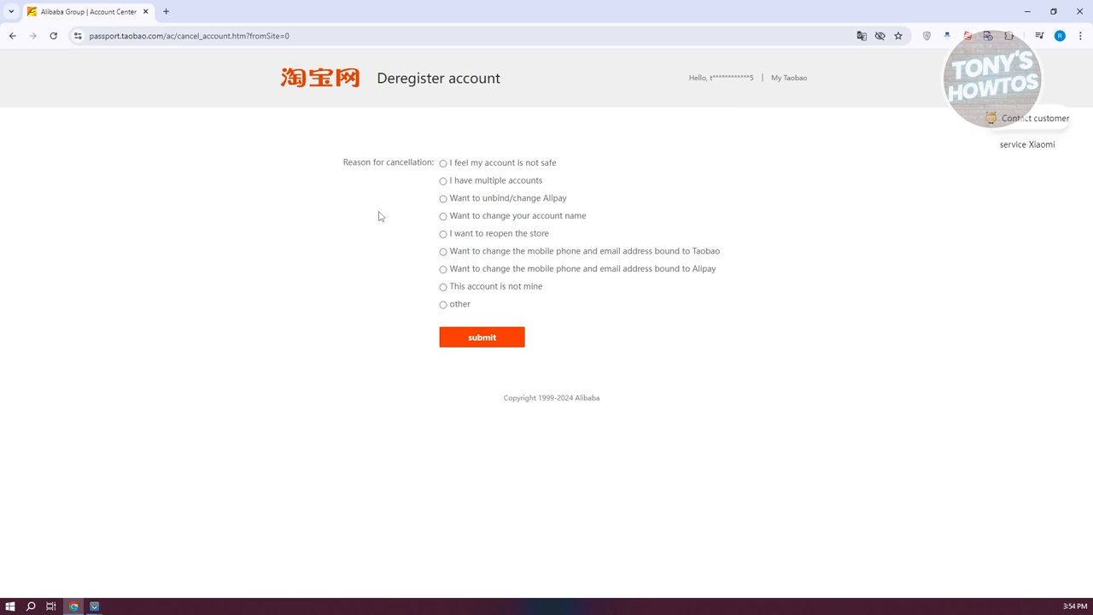
pyautogui.moveTo(408, 121)
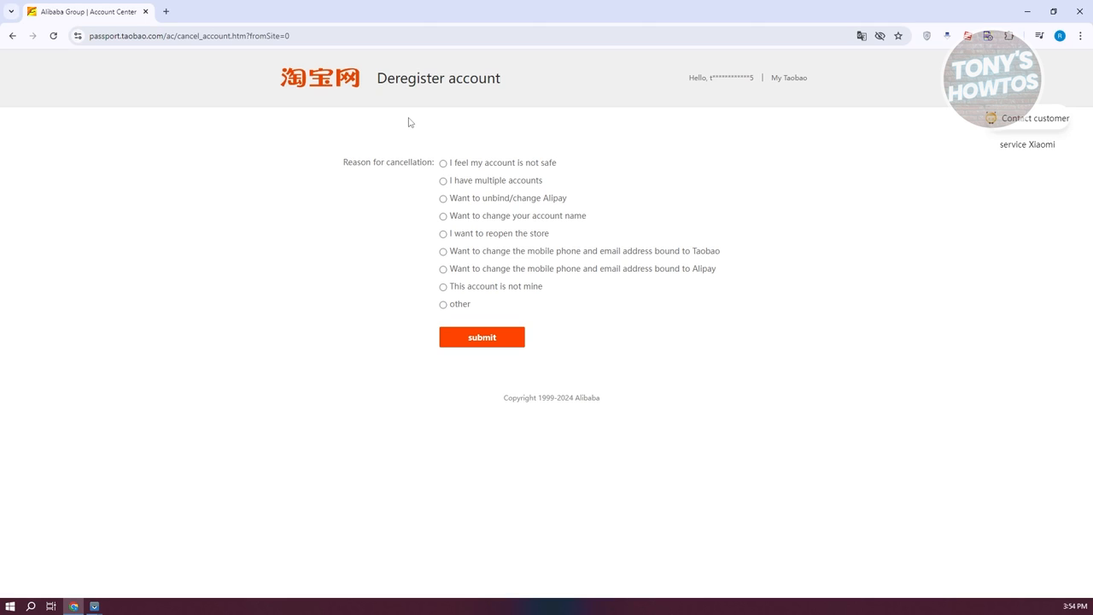
pyautogui.moveTo(444, 145)
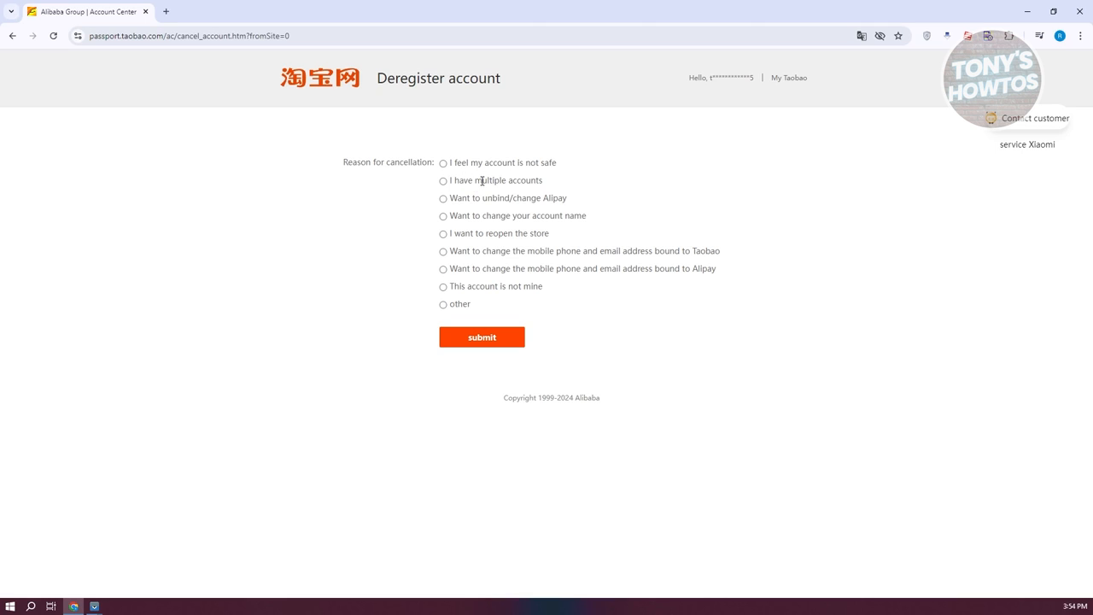
pyautogui.moveTo(493, 232)
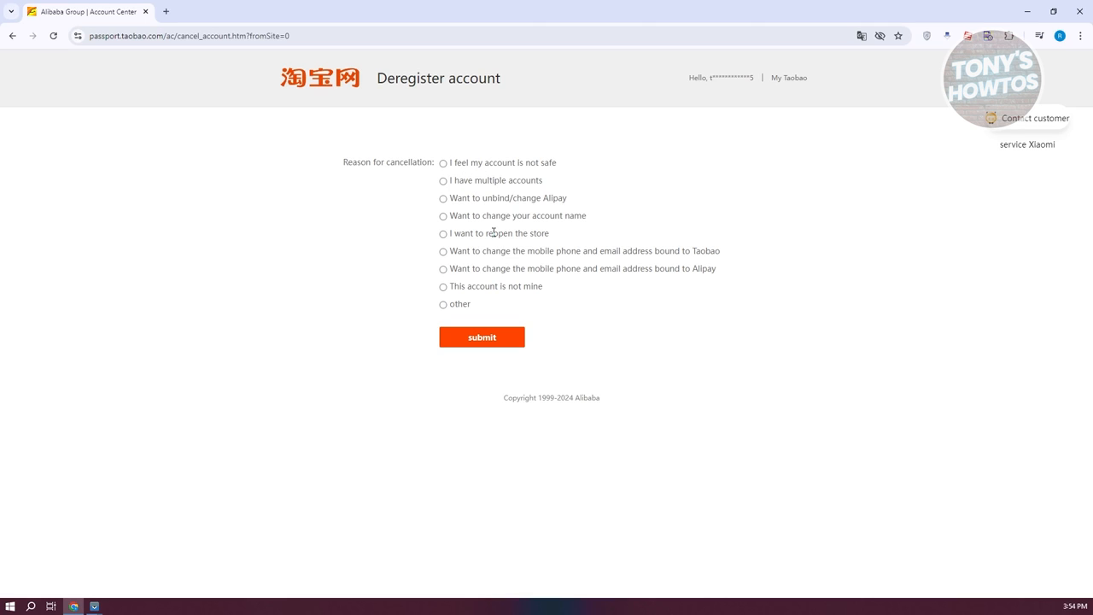
pyautogui.moveTo(451, 174)
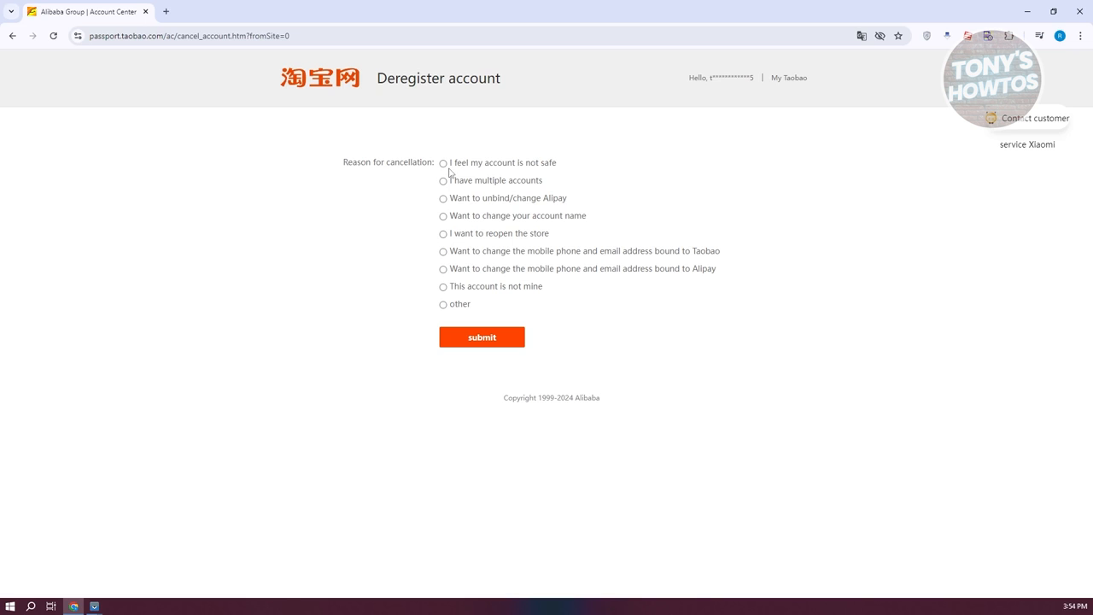
# Select 'I feel my account is not safe' as the reason and submit the cancellation request.
pyautogui.click(442, 164)
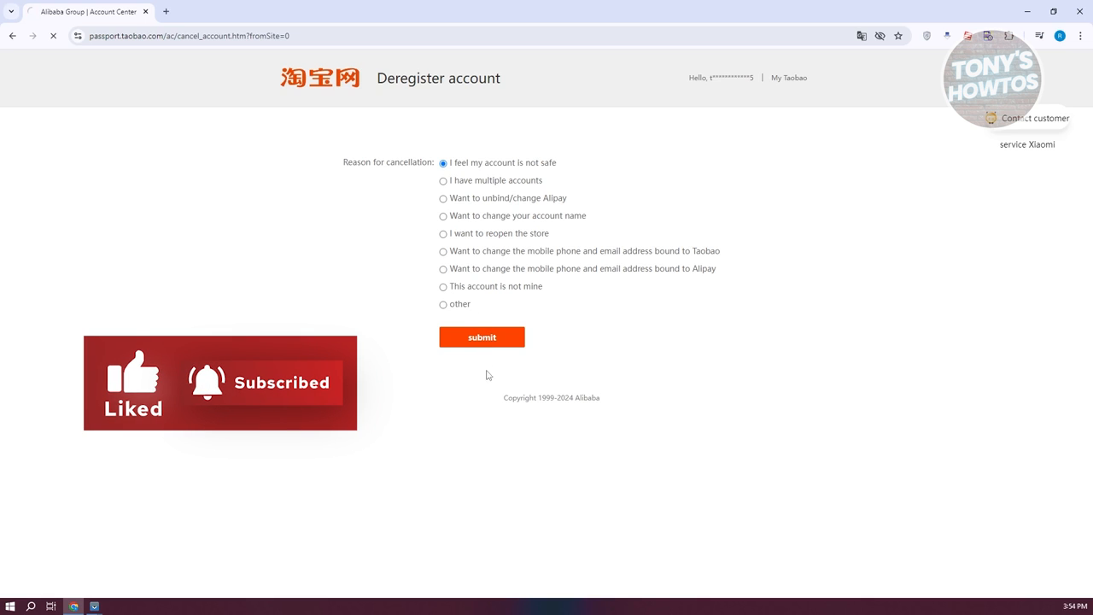
pyautogui.click(482, 337)
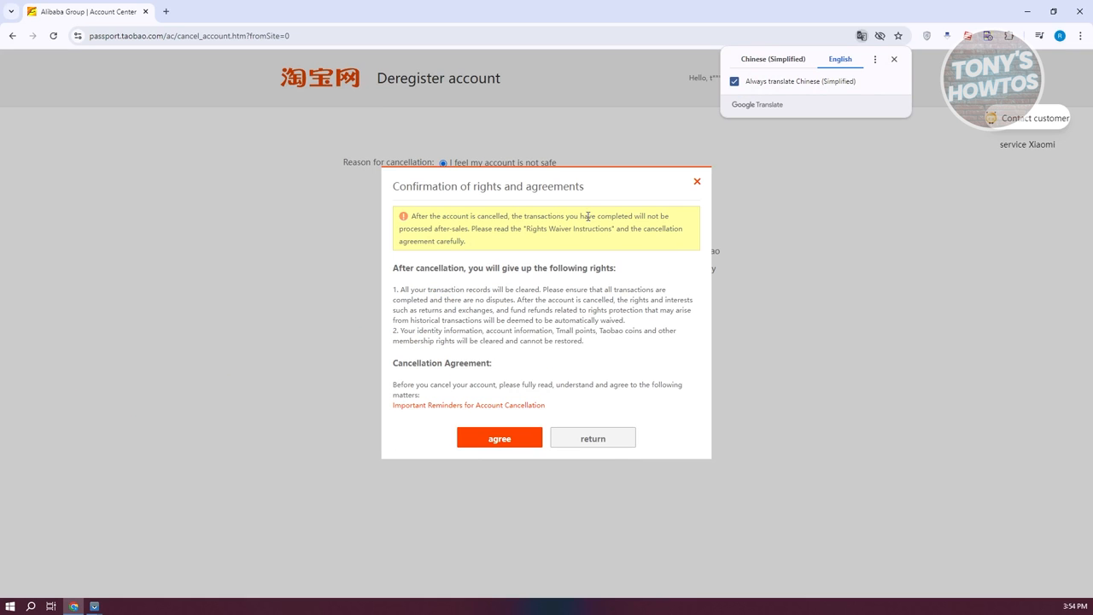
pyautogui.moveTo(563, 272)
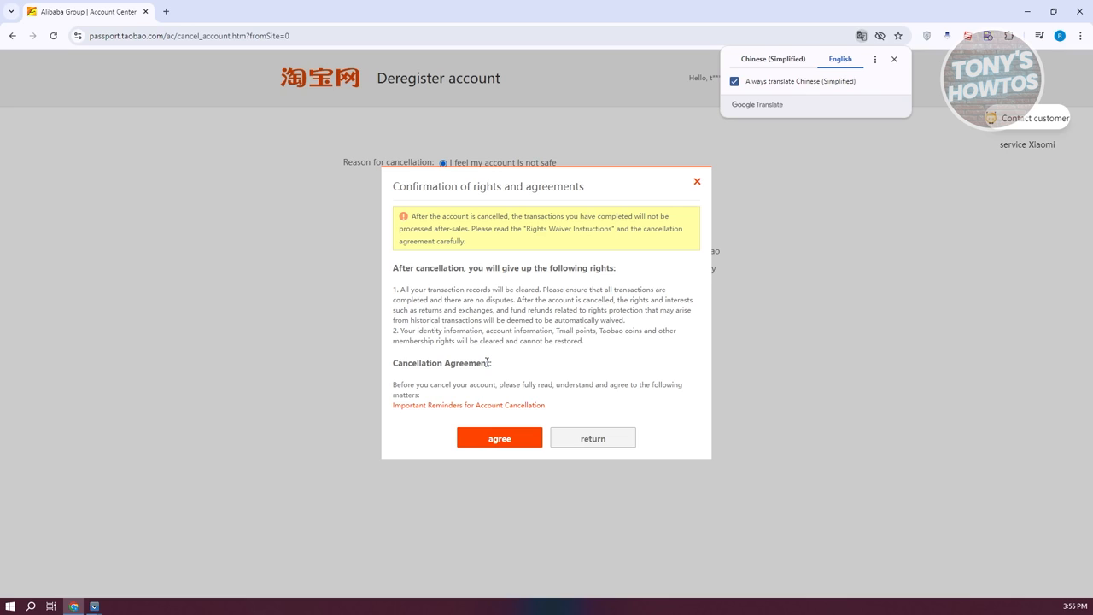
pyautogui.moveTo(451, 389)
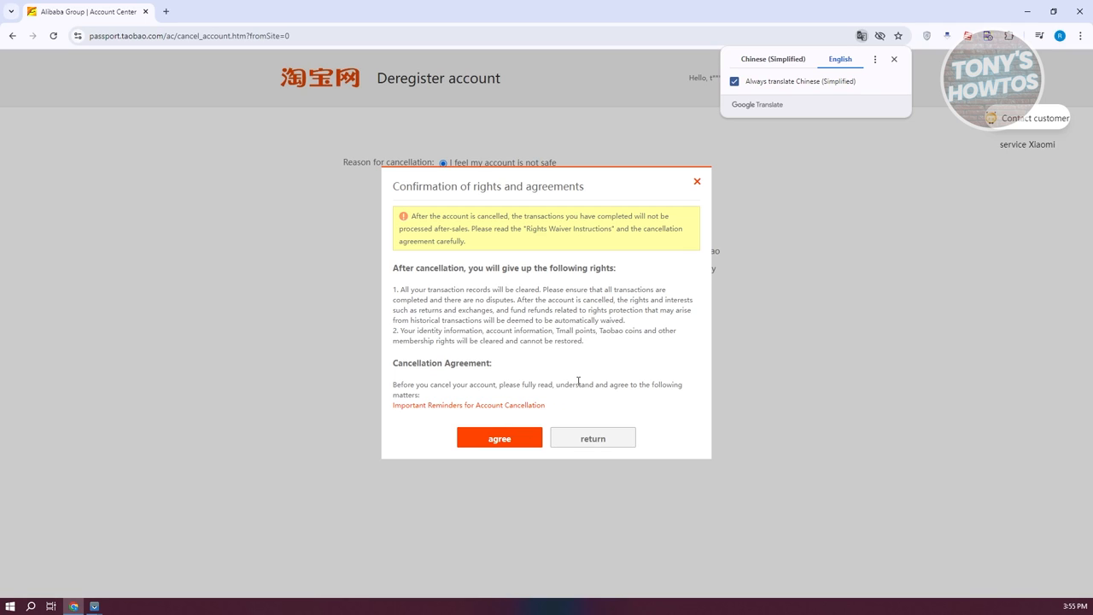
pyautogui.moveTo(455, 400)
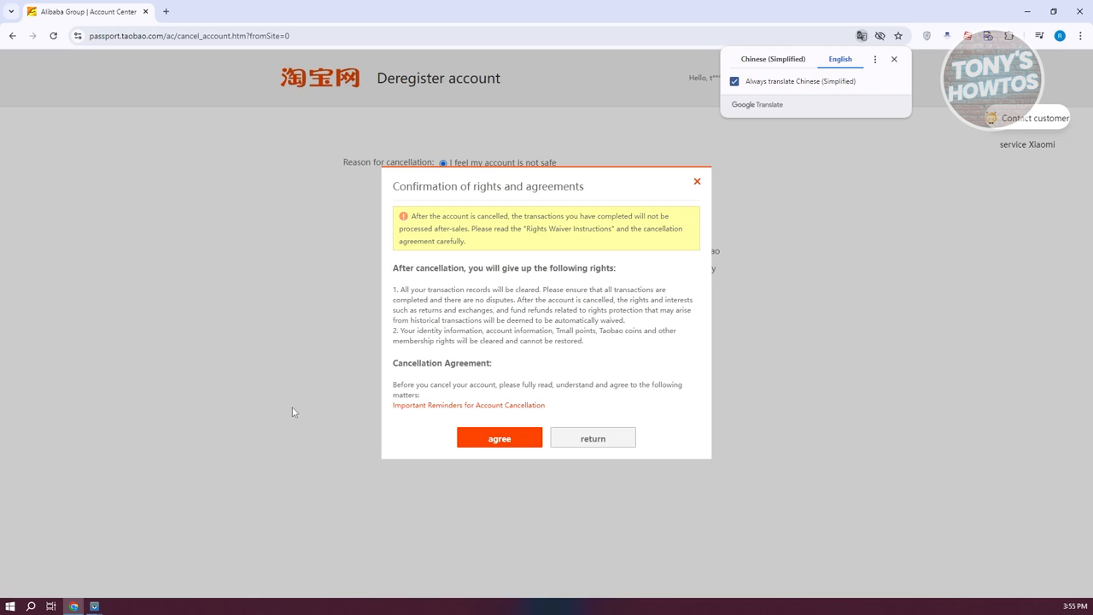
pyautogui.moveTo(383, 368)
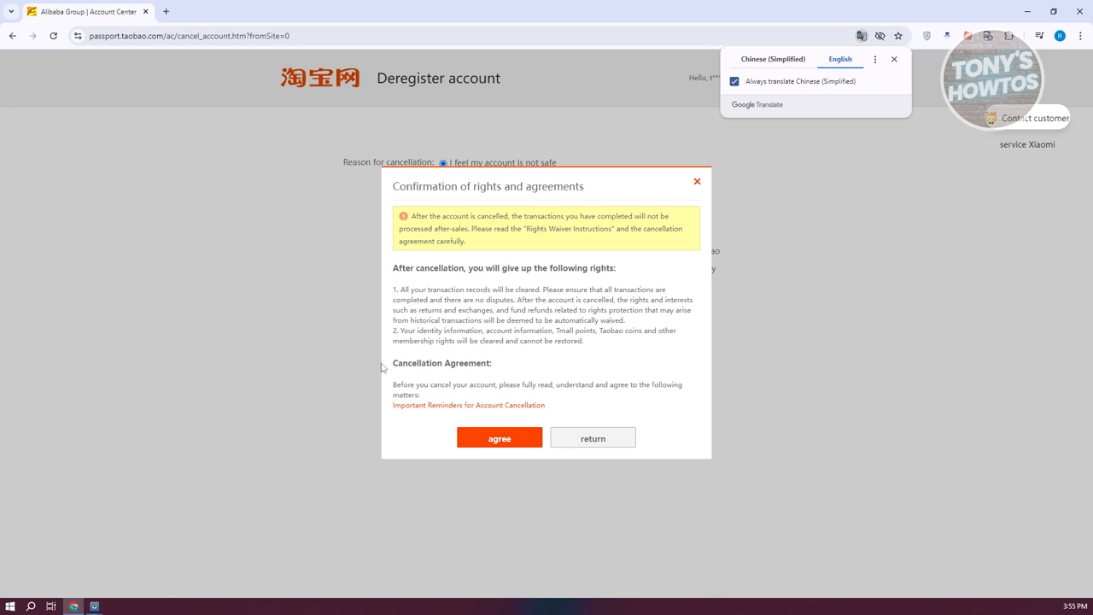
pyautogui.moveTo(526, 383)
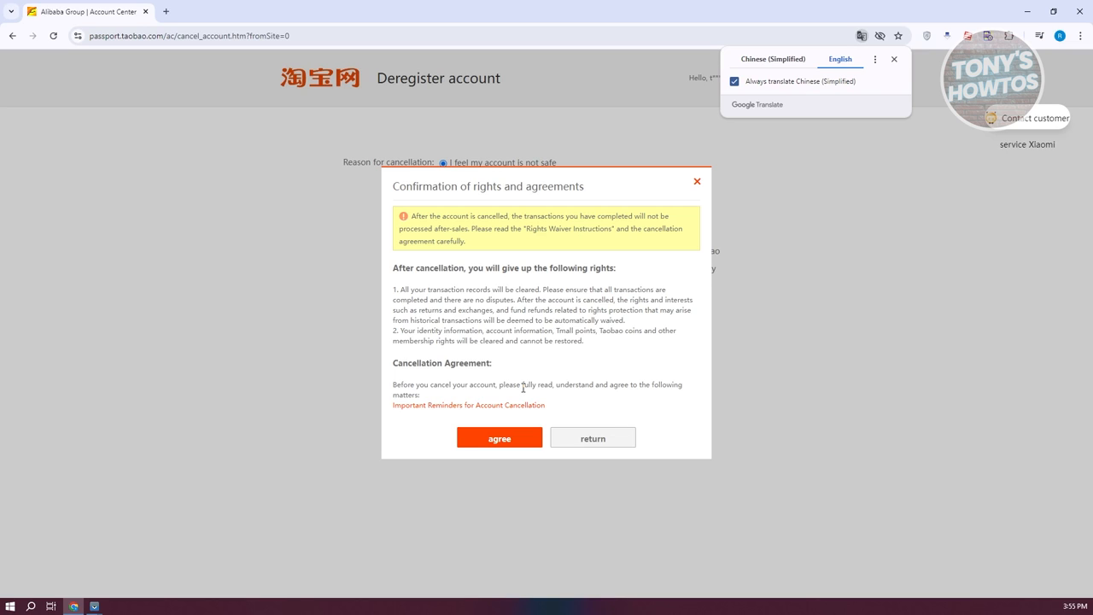
pyautogui.moveTo(515, 435)
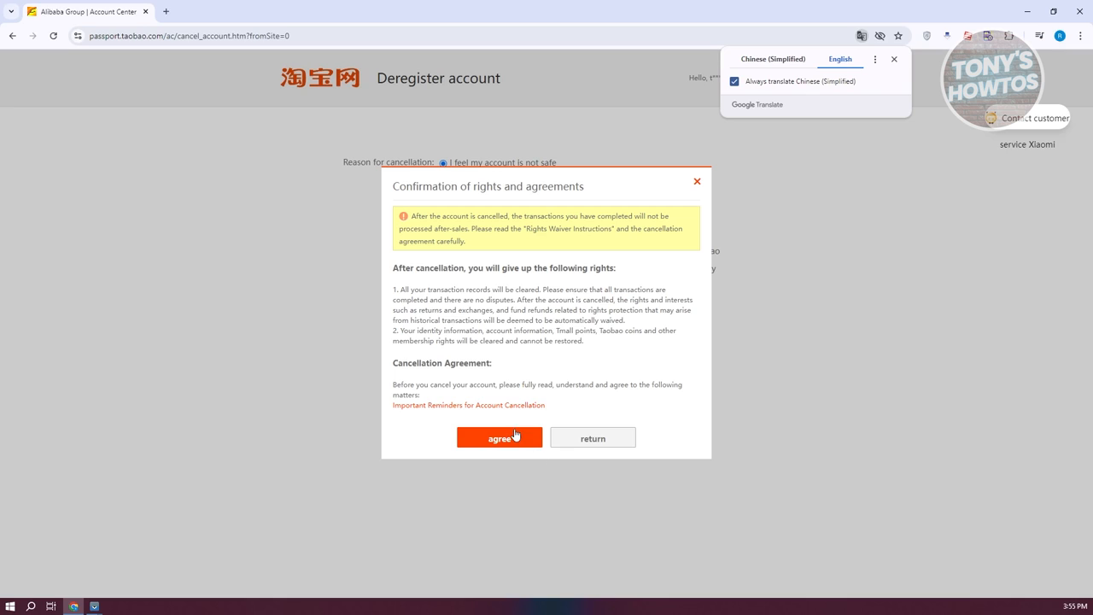
pyautogui.moveTo(697, 185)
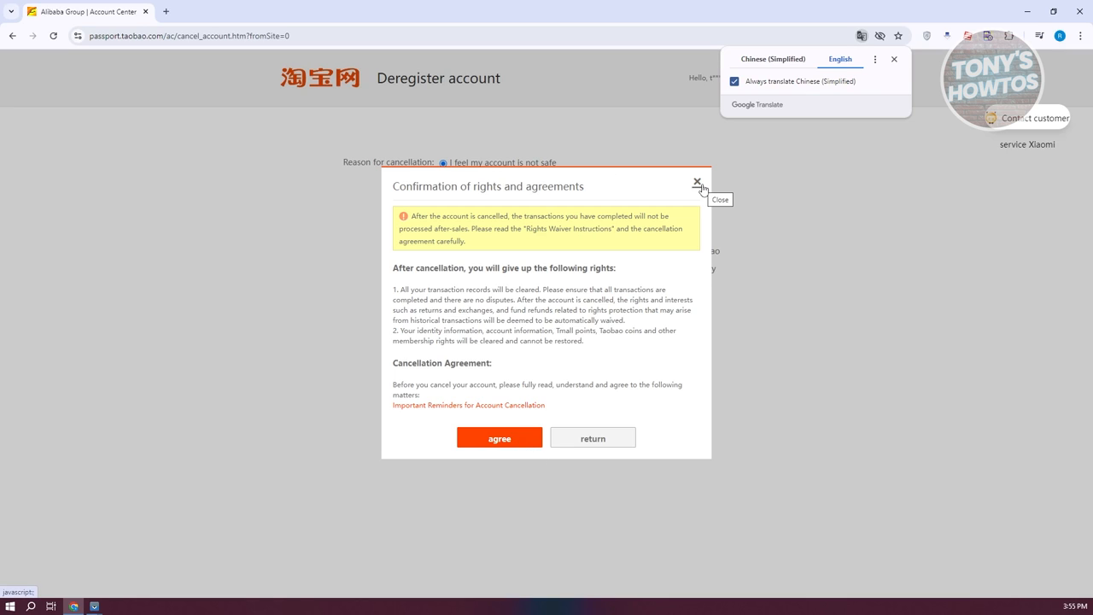